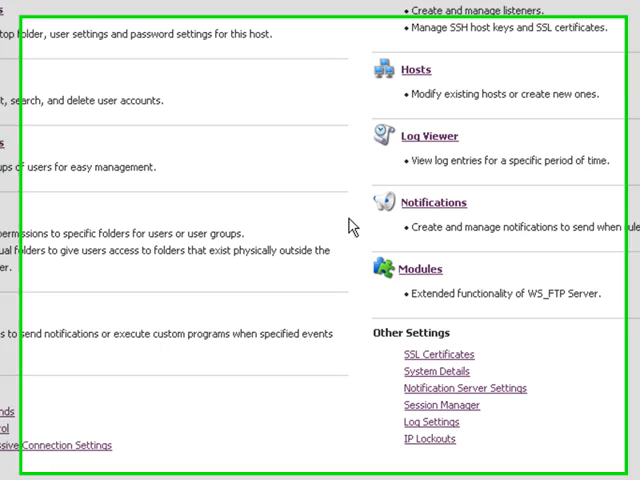
Bring up the Modules page from Other Settings on the server home page.
scroll("down", 3)
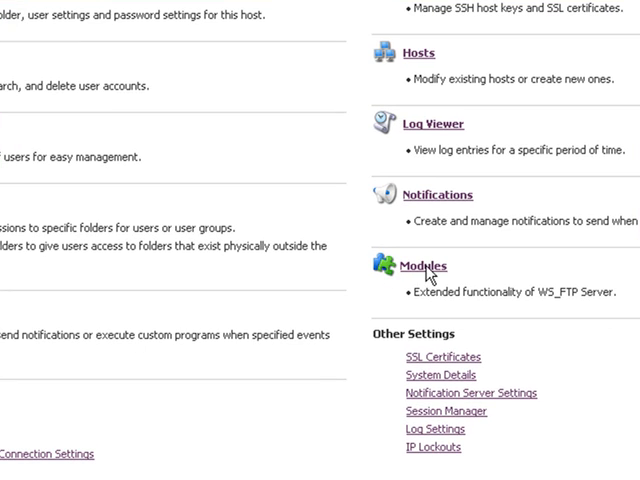
left_click(424, 264)
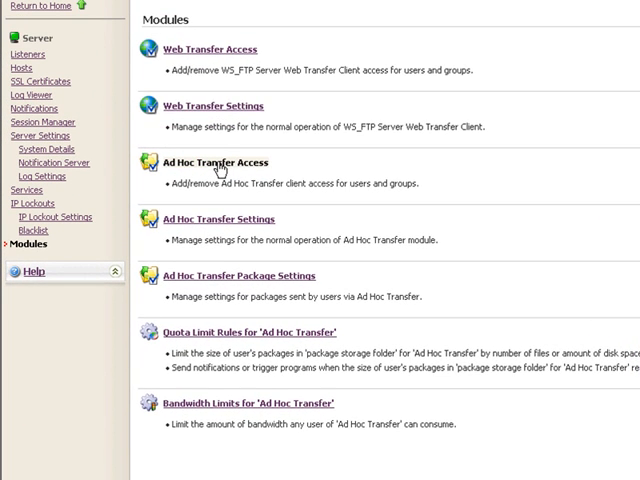
left_click(212, 162)
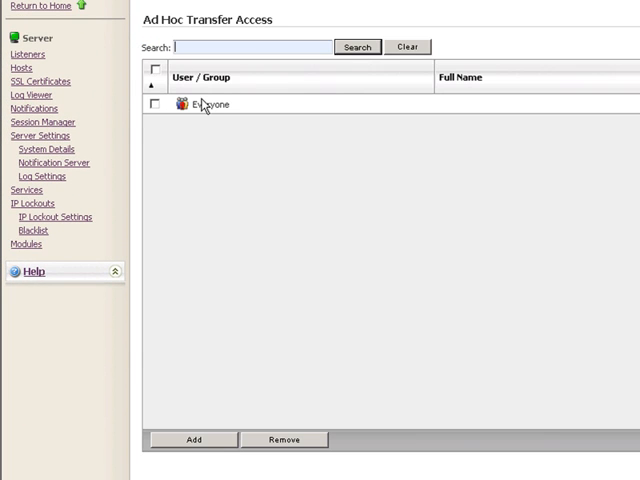
mouse_move(204, 216)
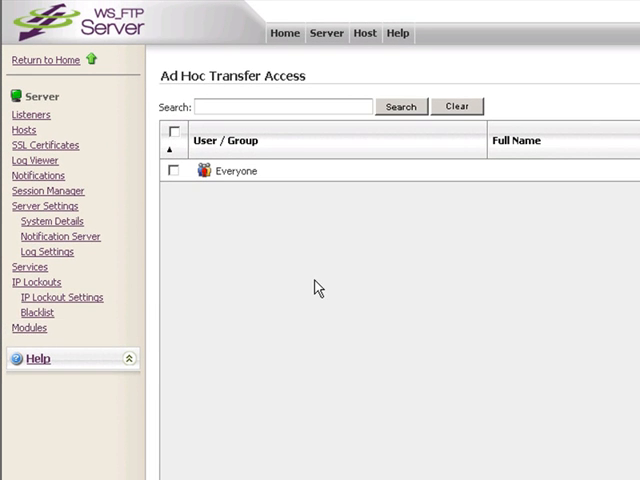
left_click(30, 328)
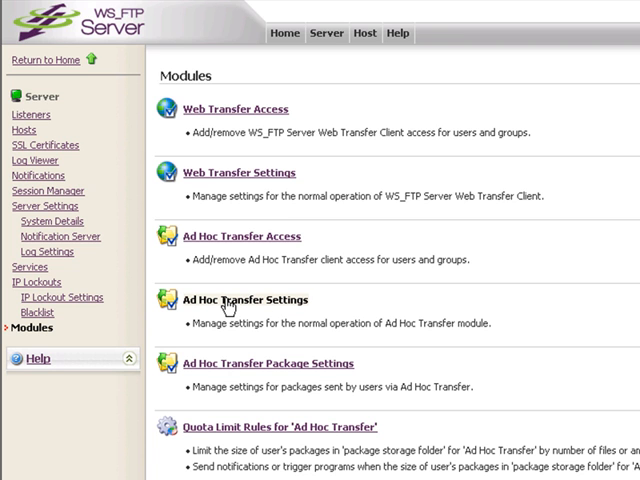
In Ad Hoc Transfer Settings, set the session timeout to 600 seconds and review the cleanup interval.
left_click(238, 300)
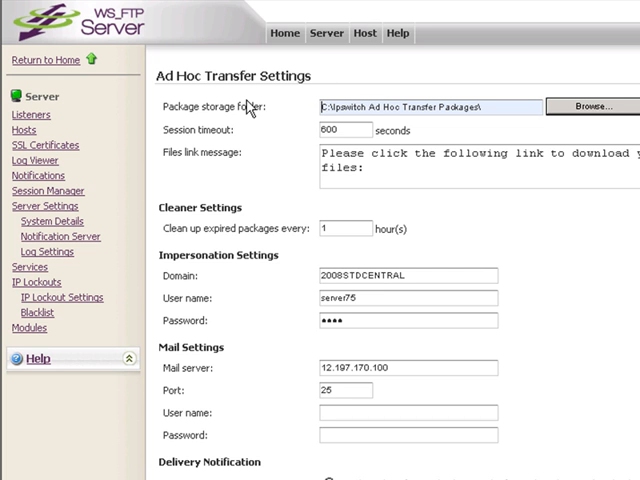
mouse_move(340, 106)
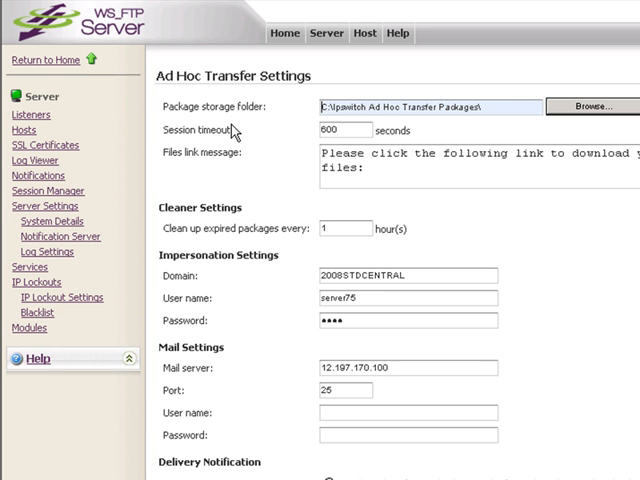
left_click(330, 130)
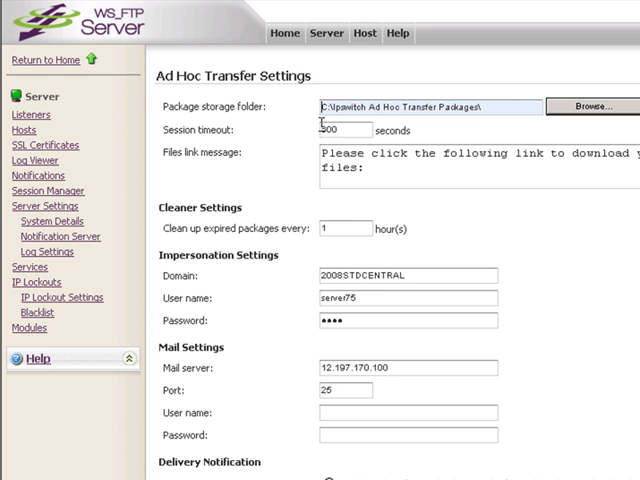
type("600")
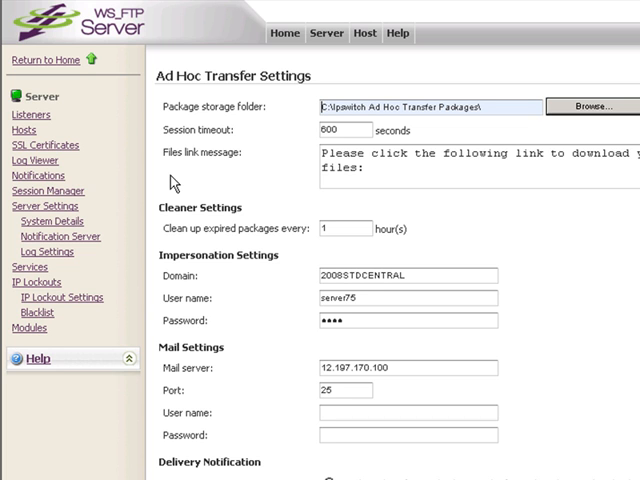
mouse_move(352, 170)
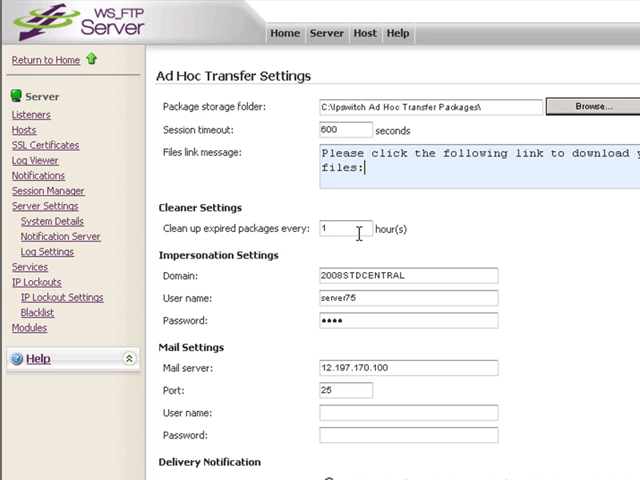
left_click(338, 228)
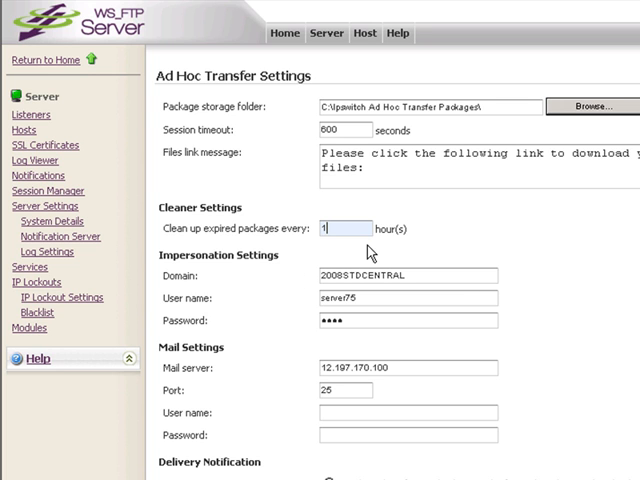
mouse_move(242, 284)
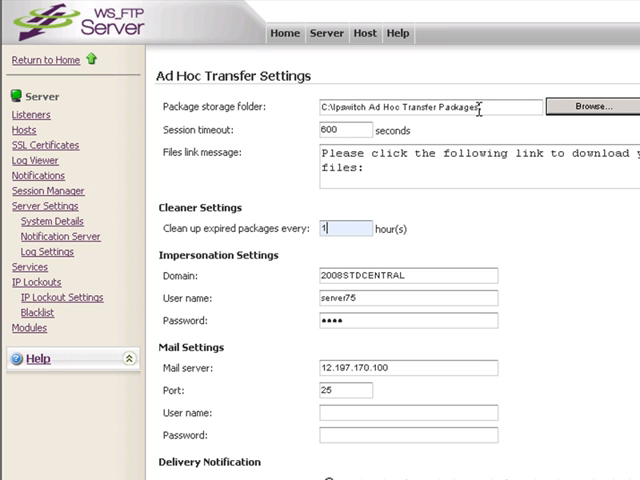
mouse_move(268, 392)
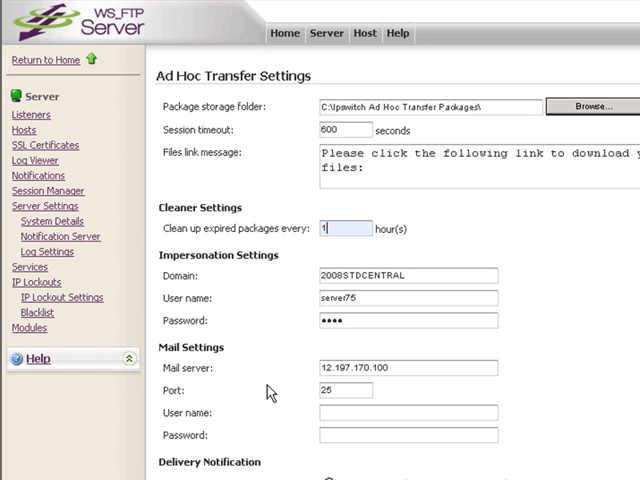
scroll("down", 3)
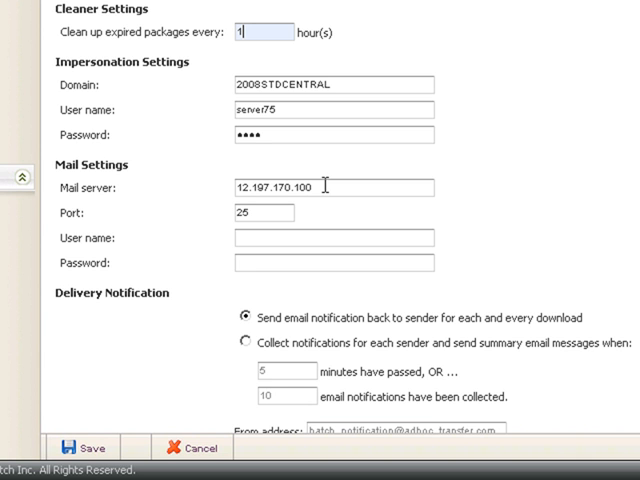
left_click(258, 212)
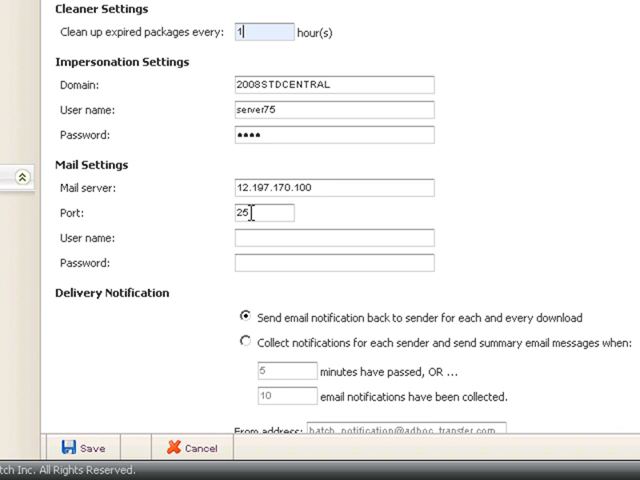
mouse_move(268, 224)
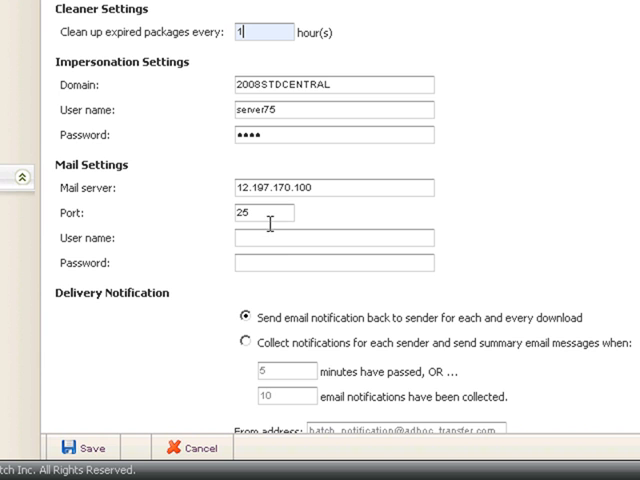
mouse_move(270, 236)
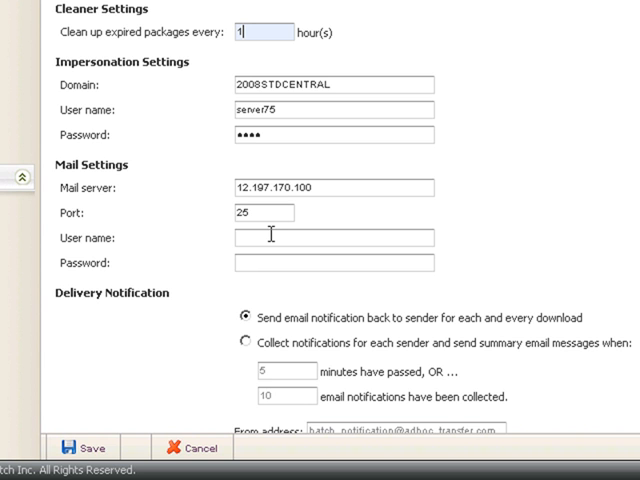
mouse_move(308, 300)
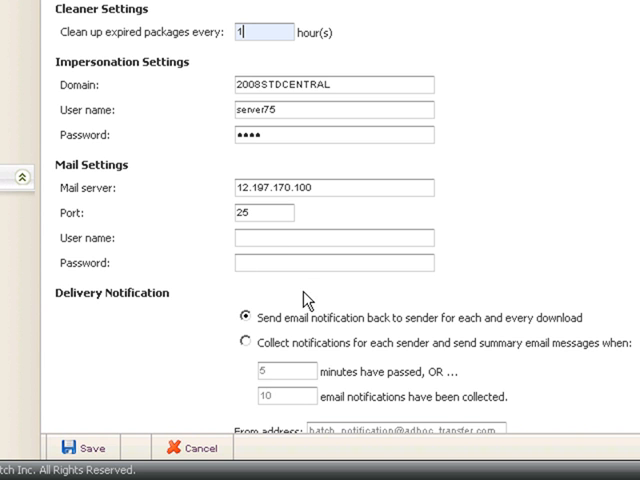
mouse_move(310, 336)
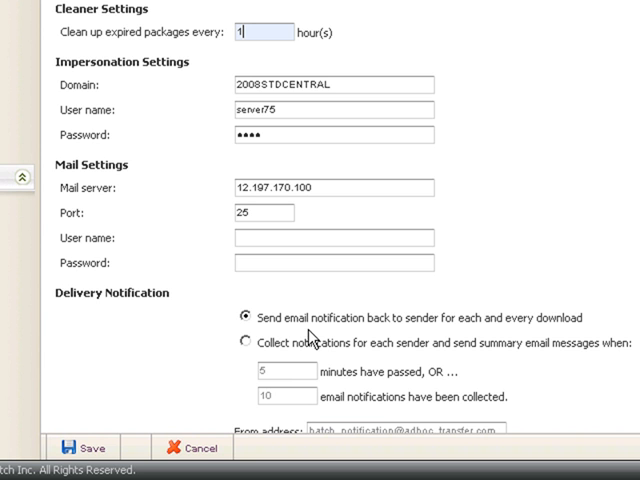
mouse_move(576, 330)
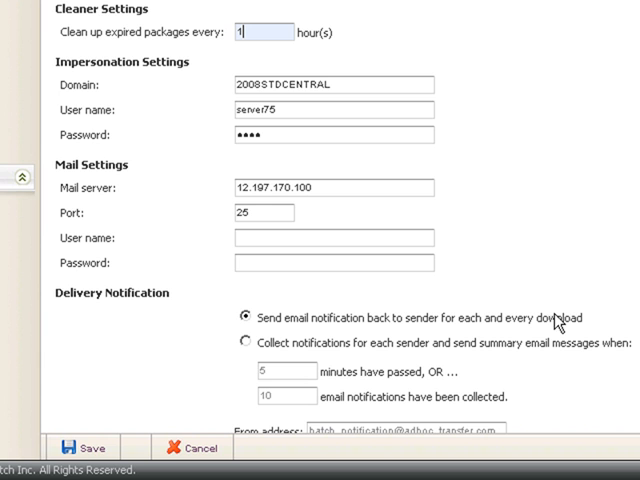
mouse_move(250, 366)
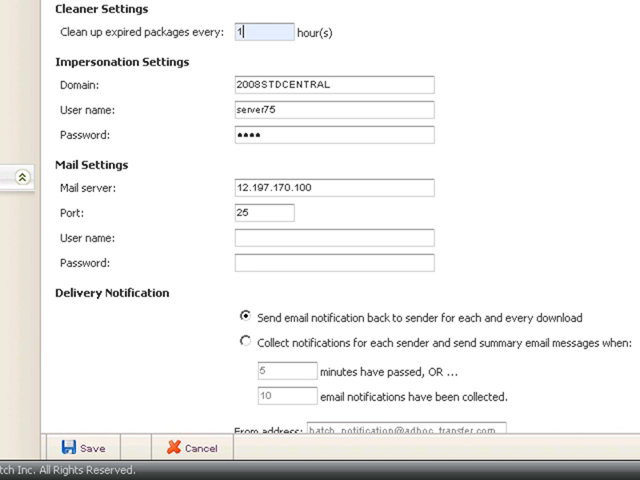
scroll("down", 3)
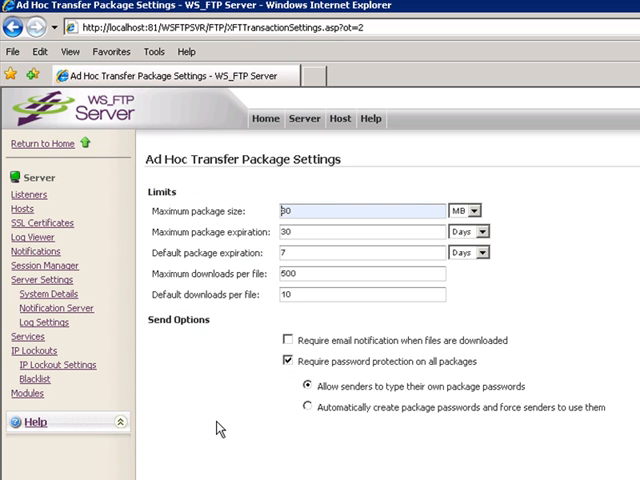
mouse_move(232, 184)
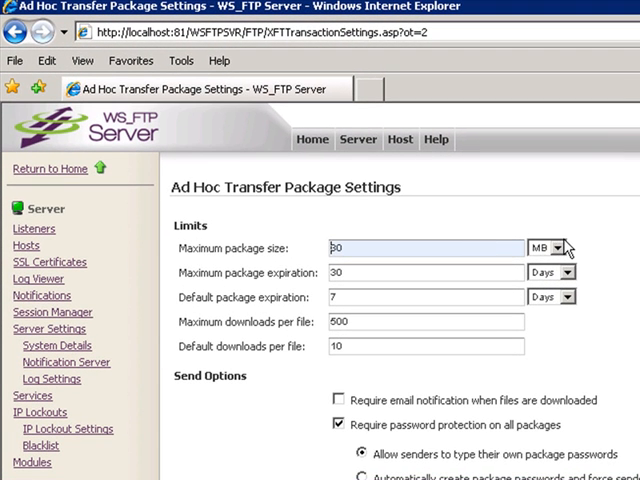
Review the unit choices for maximum package size and maximum expiration.
left_click(556, 246)
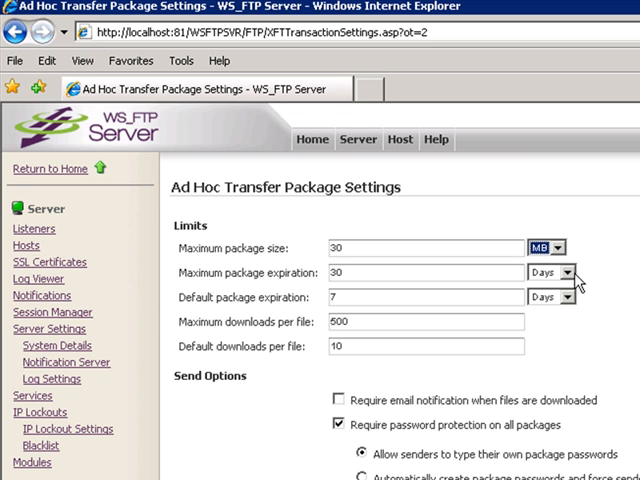
left_click(572, 272)
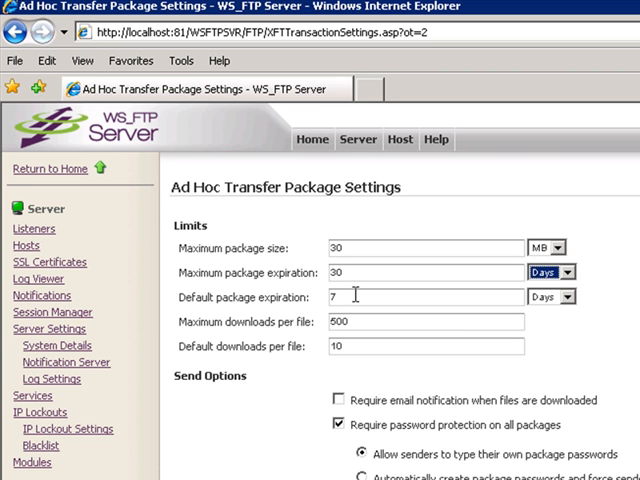
mouse_move(496, 304)
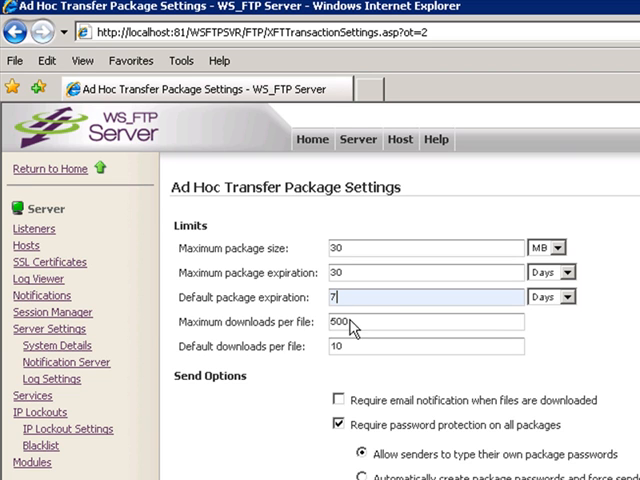
mouse_move(236, 356)
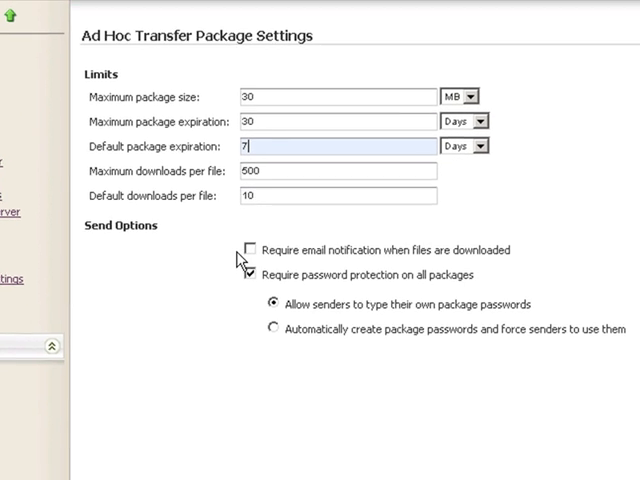
mouse_move(480, 262)
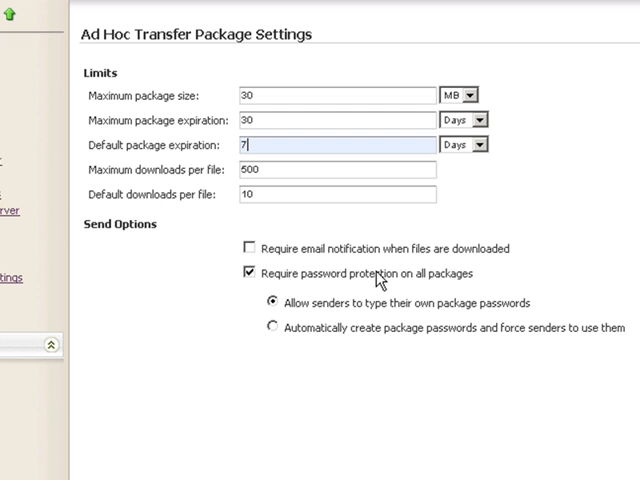
mouse_move(262, 280)
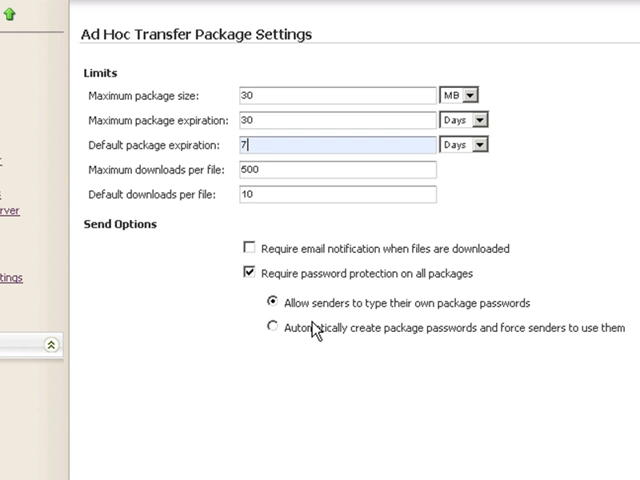
mouse_move(344, 318)
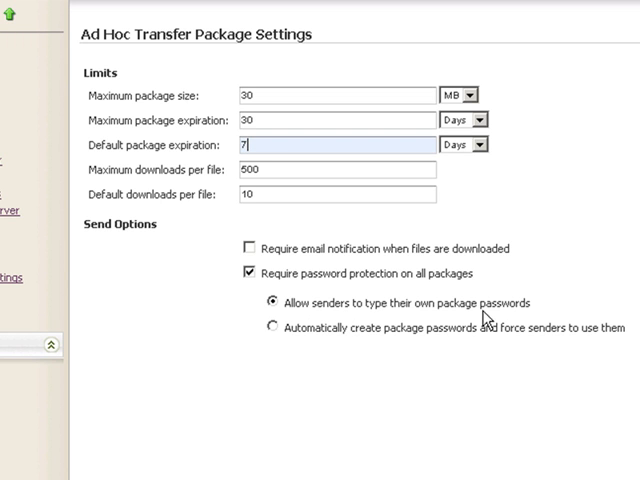
mouse_move(288, 348)
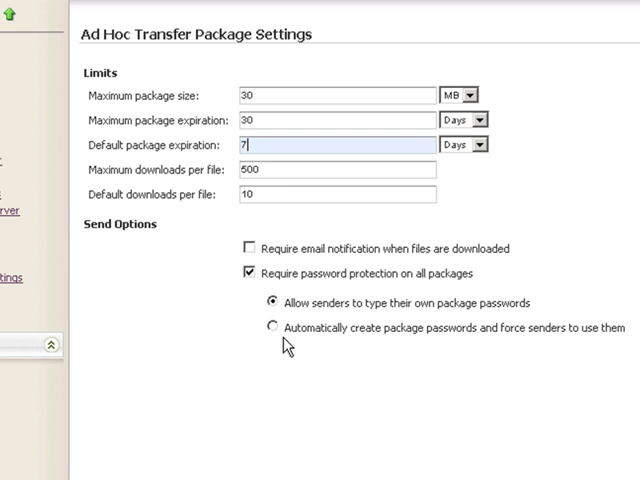
mouse_move(368, 352)
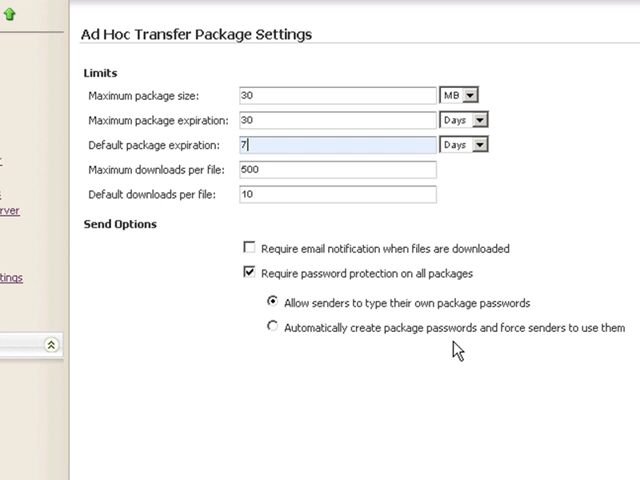
mouse_move(624, 344)
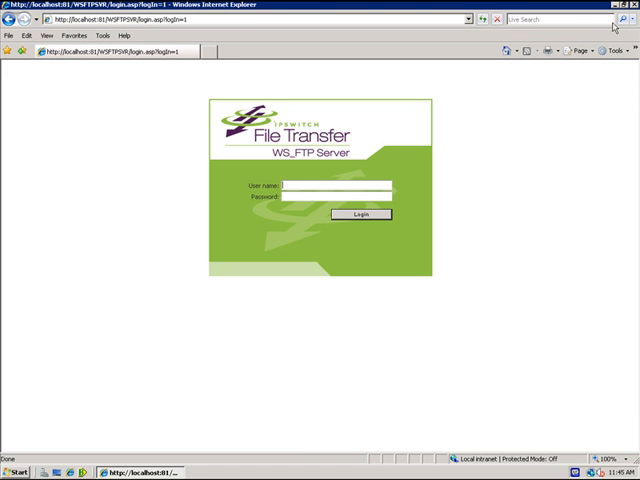
mouse_move(62, 464)
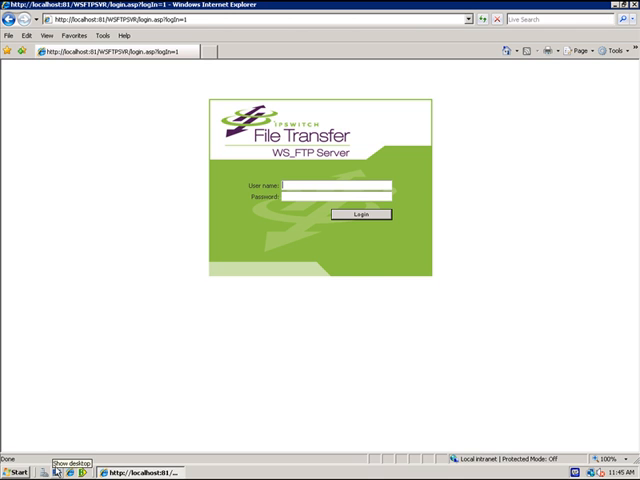
Sign in to the Ad Hoc Transfer web client with the saved user name and password.
left_click(62, 456)
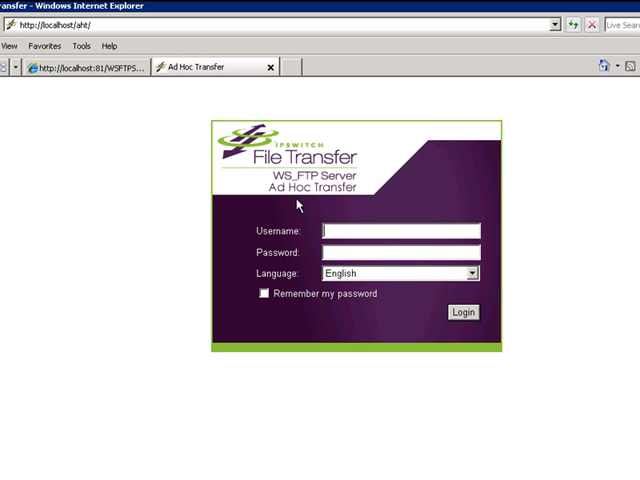
mouse_move(380, 184)
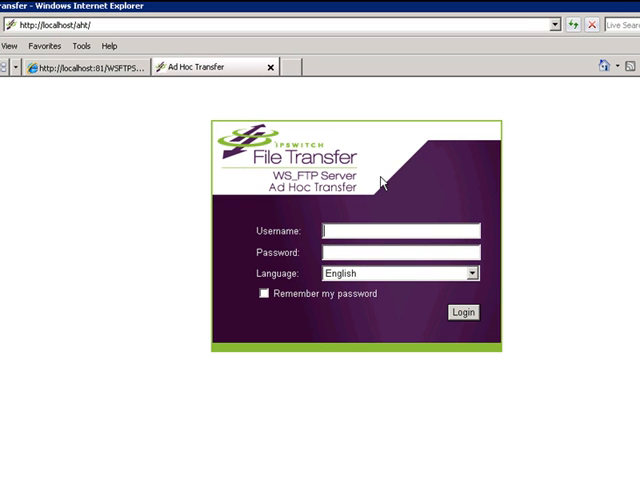
mouse_move(344, 190)
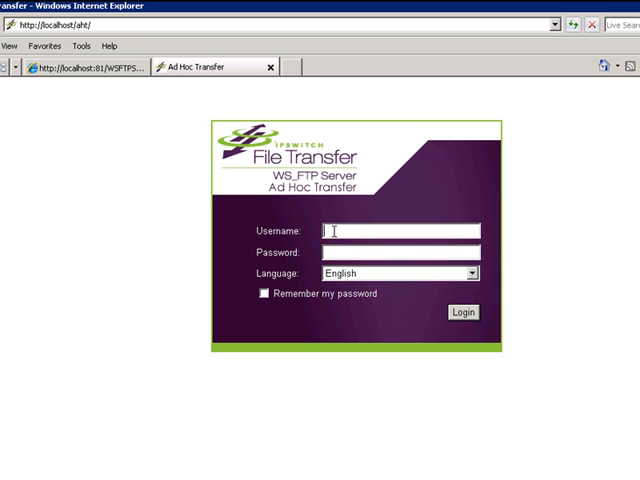
left_click(396, 230)
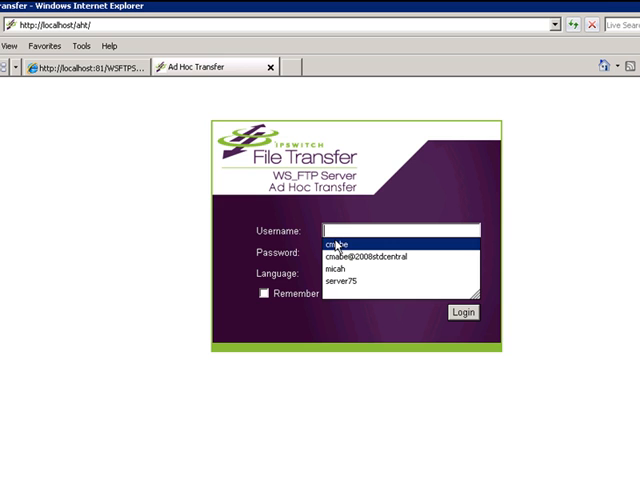
left_click(330, 244)
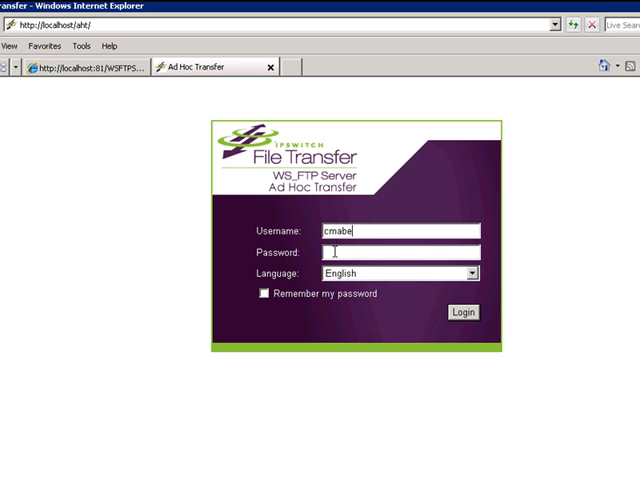
mouse_move(448, 252)
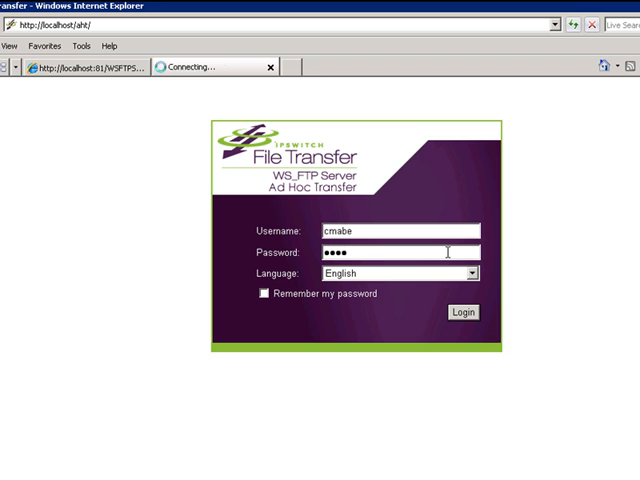
left_click(462, 312)
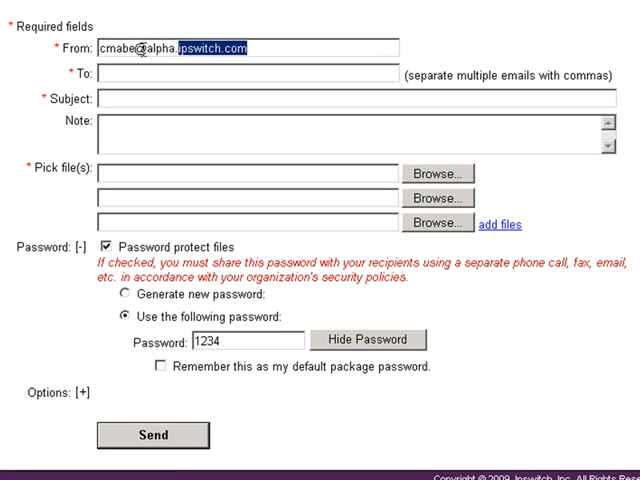
Copy the sender's own address into the To field as the recipient.
triple_click(200, 50)
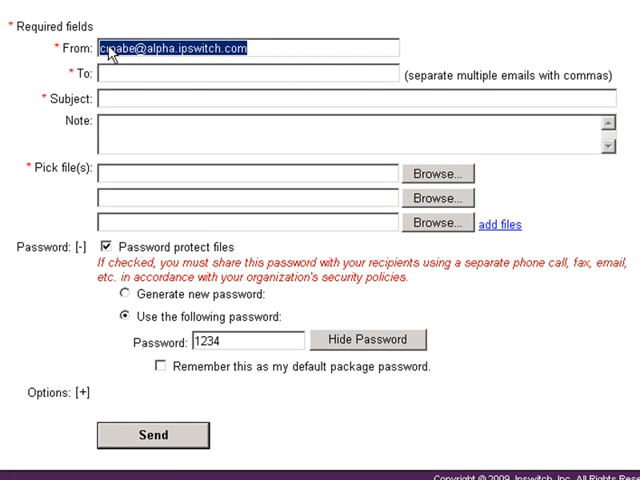
right_click(150, 40)
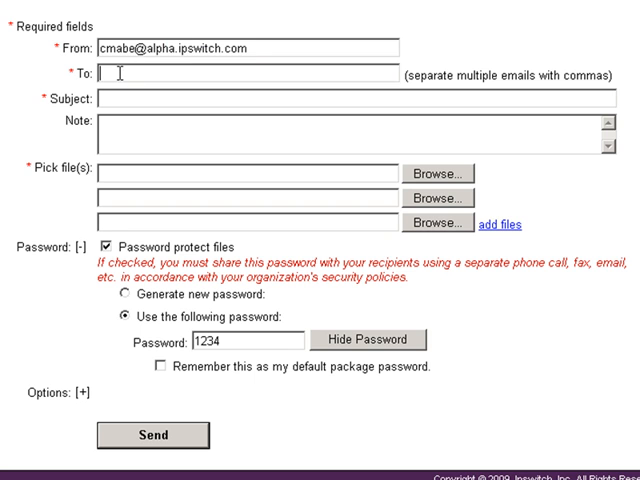
right_click(110, 78)
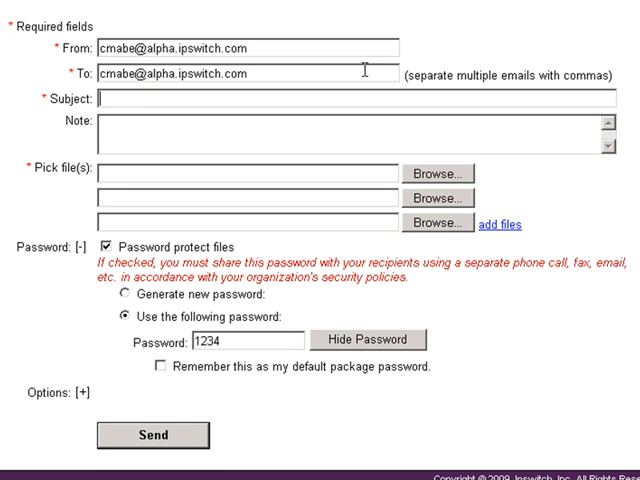
Enter the subject 'this is a test' and the note 'test'.
type("this is a")
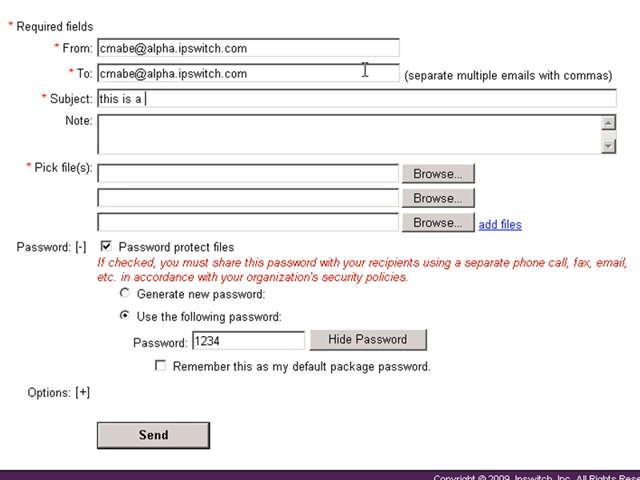
type("test")
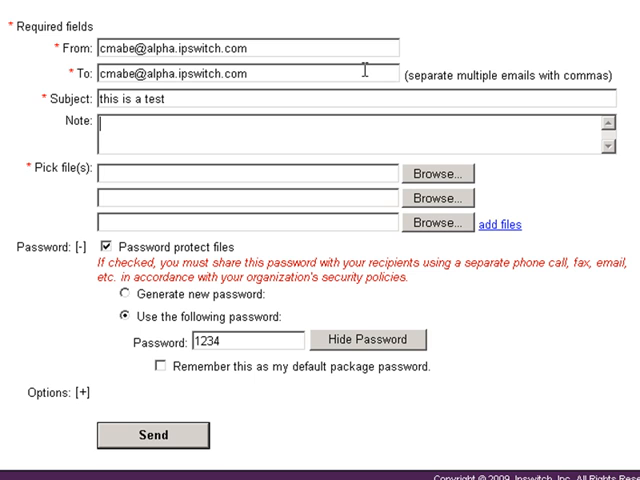
type("test")
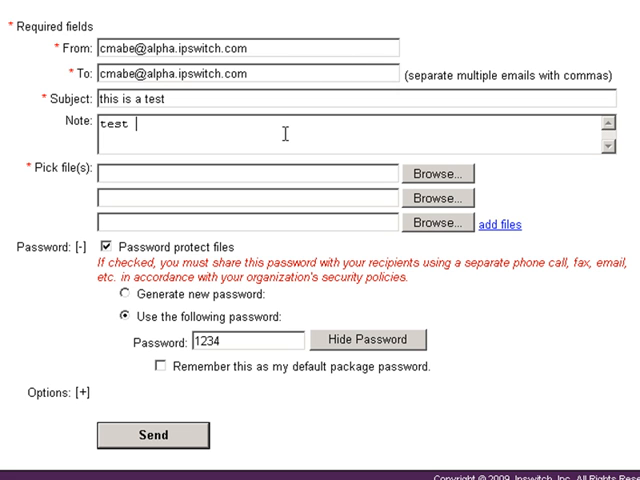
left_click(436, 172)
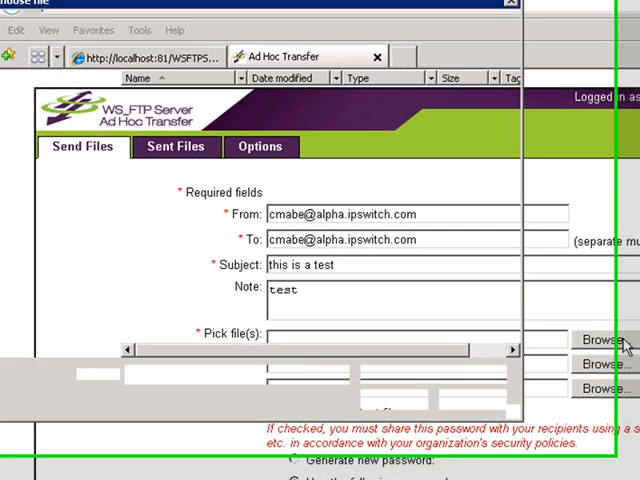
Attach Bginfo.exe from the BgInfo folder as the package file.
left_click(596, 340)
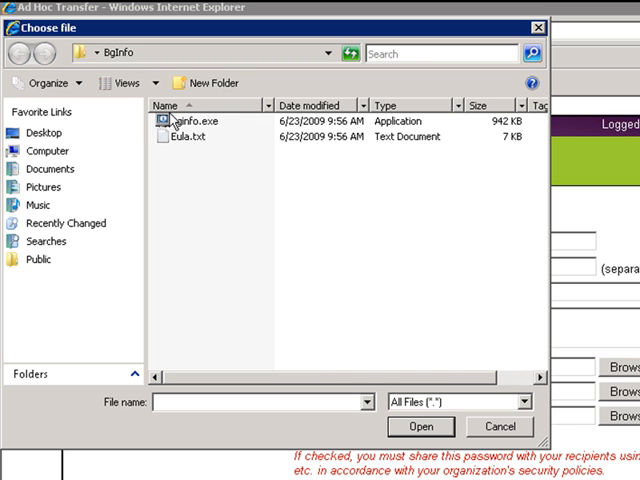
left_click(180, 120)
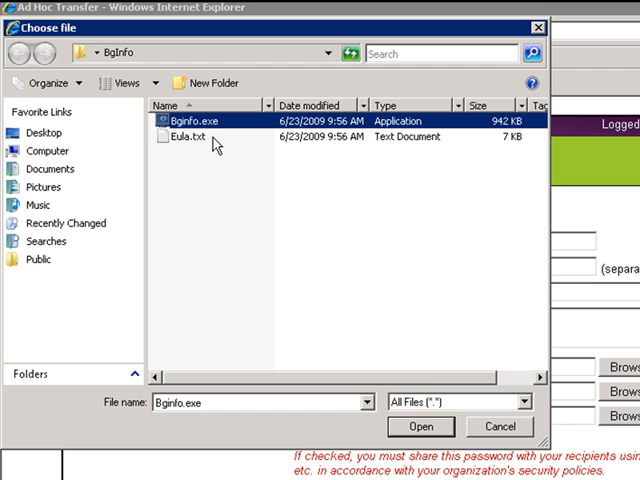
mouse_move(420, 426)
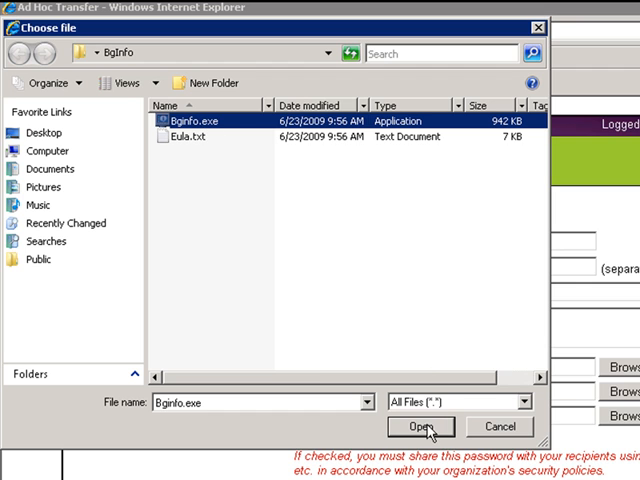
left_click(424, 426)
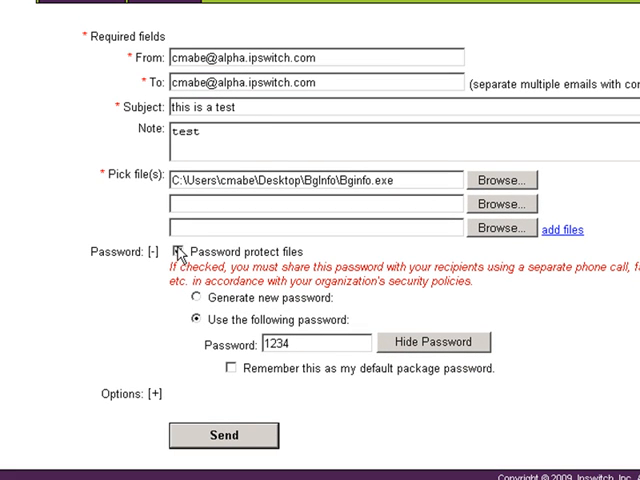
left_click(180, 252)
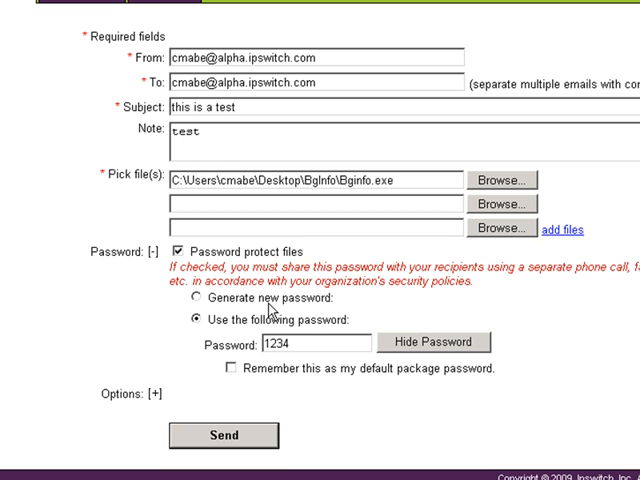
mouse_move(322, 308)
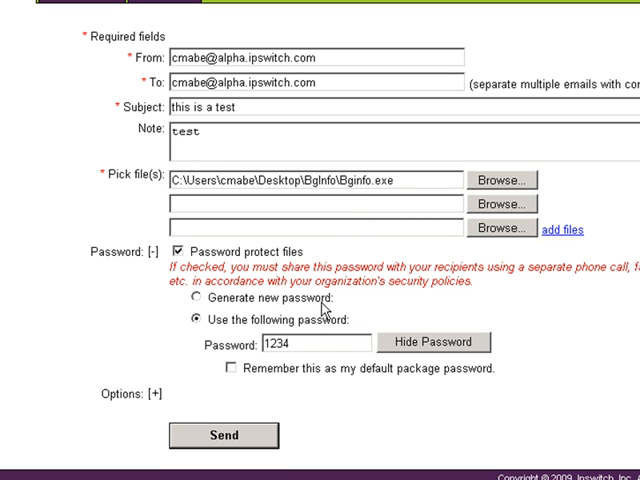
mouse_move(250, 336)
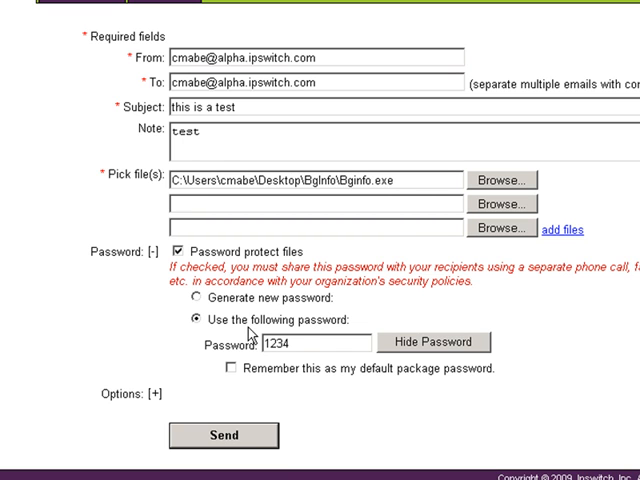
left_click(316, 342)
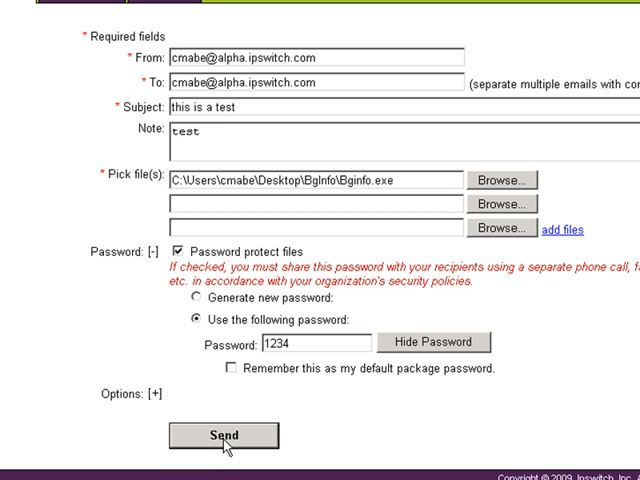
left_click(228, 436)
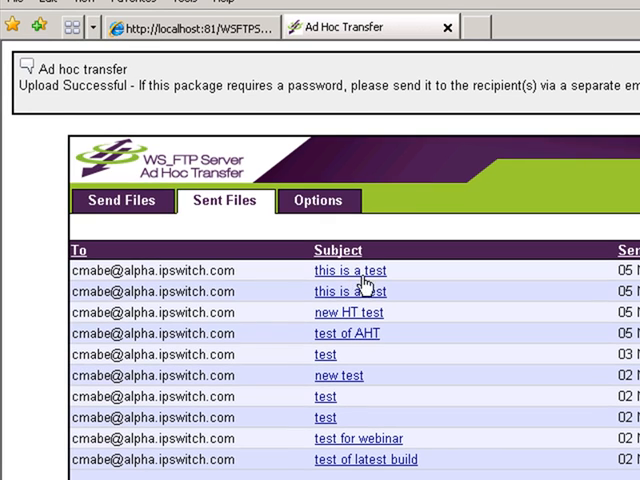
mouse_move(228, 232)
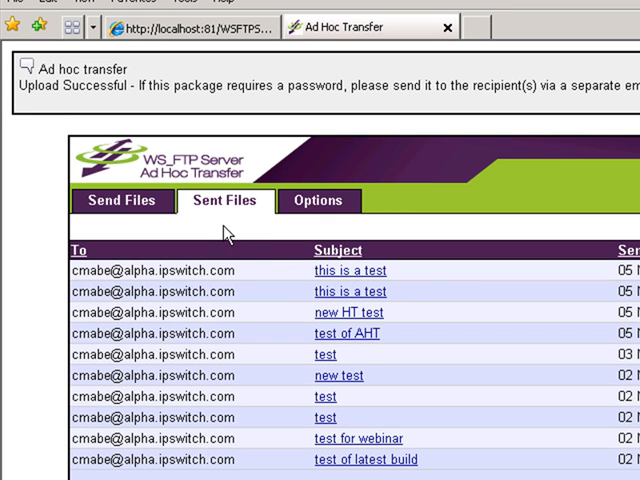
mouse_move(234, 420)
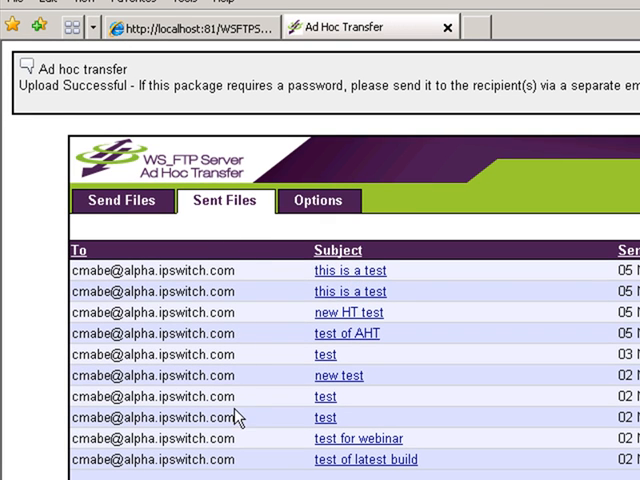
mouse_move(284, 260)
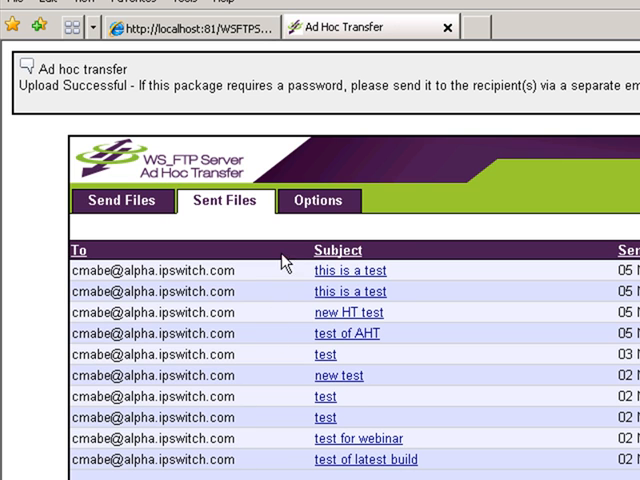
Bring up the Options tab with the default send options for new packages.
left_click(318, 200)
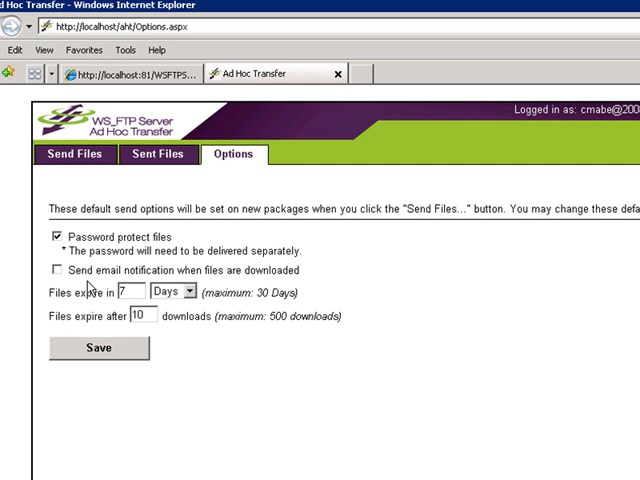
mouse_move(76, 288)
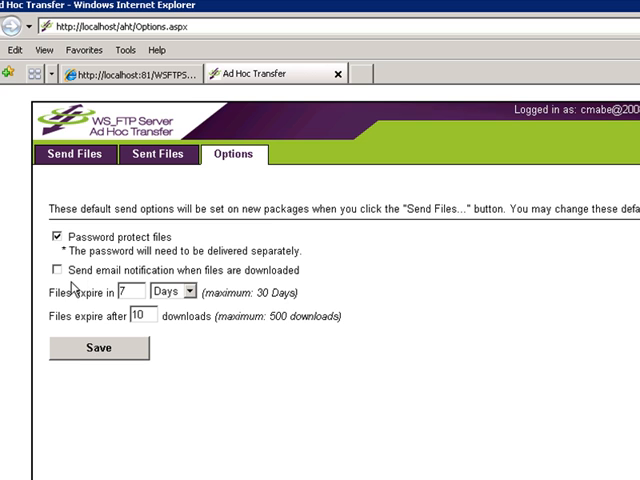
Return to Send Files without changing defaults and dismiss the browser window.
left_click(74, 154)
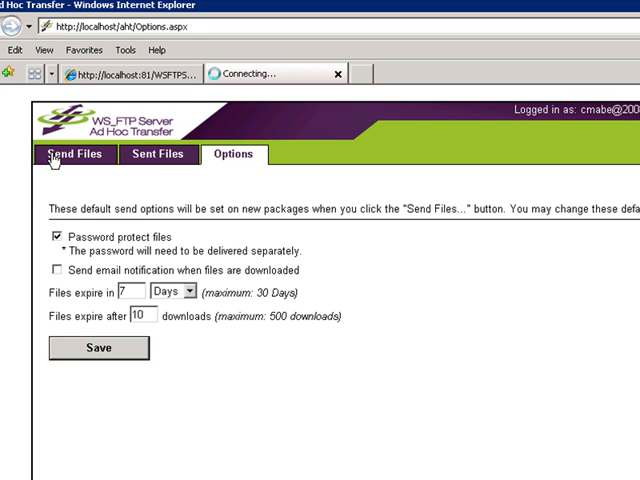
left_click(74, 152)
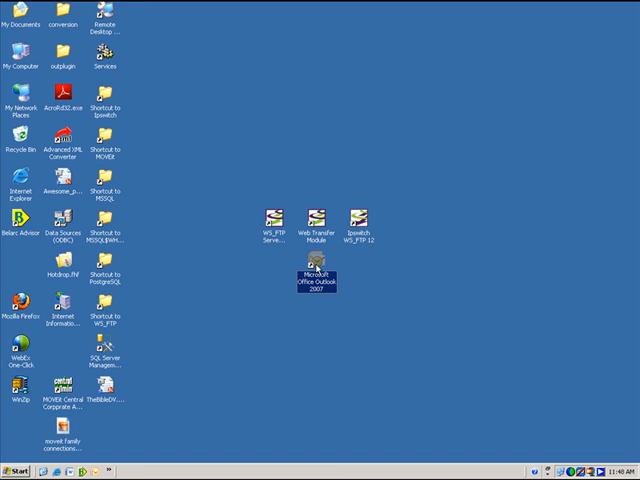
Launch Outlook from the desktop and run Send/Receive to fetch new mail.
double_click(312, 270)
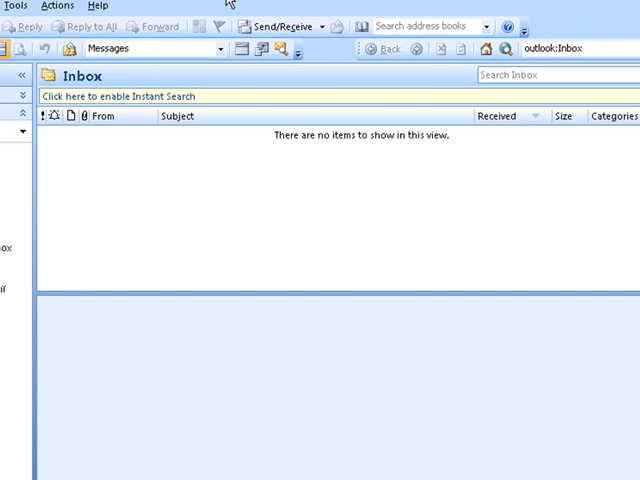
mouse_move(284, 26)
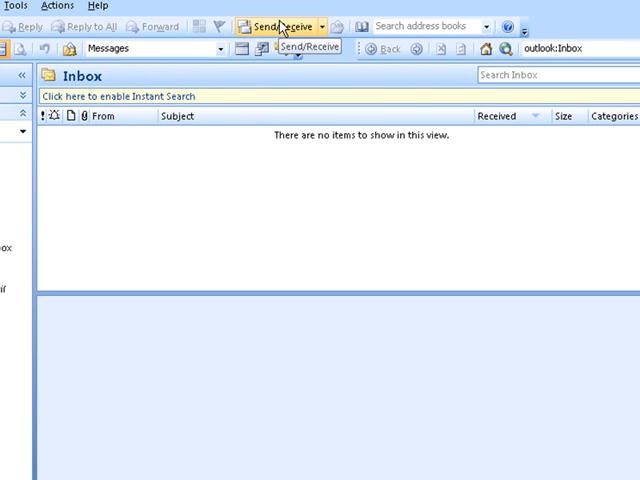
left_click(284, 24)
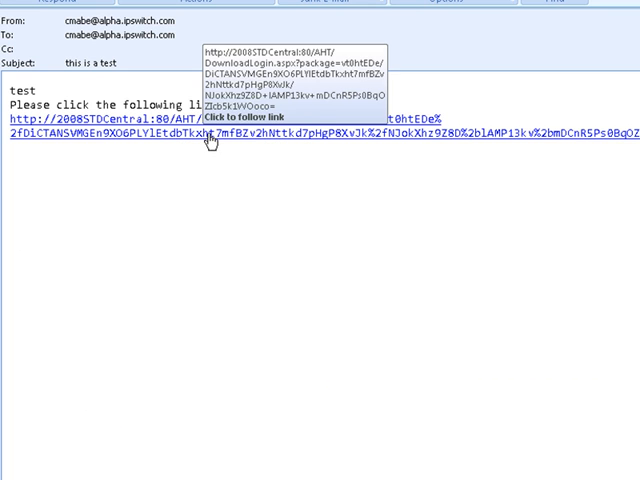
mouse_move(290, 144)
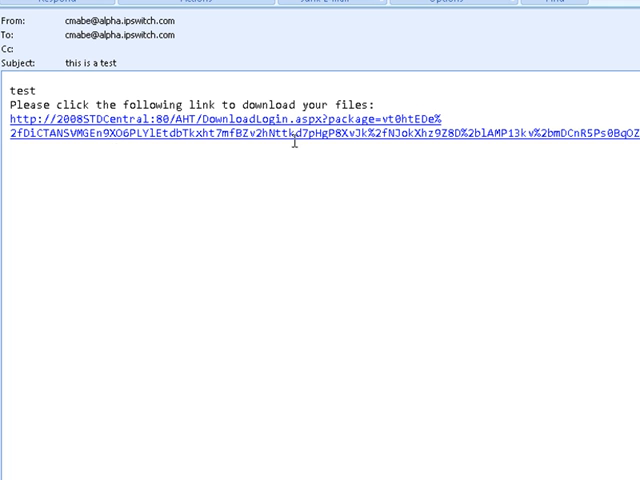
mouse_move(302, 136)
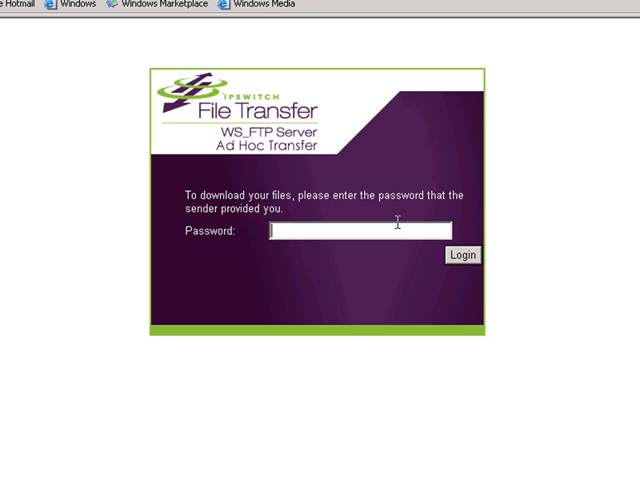
Log in with the package password and start downloading Bginfo.exe.
type("***")
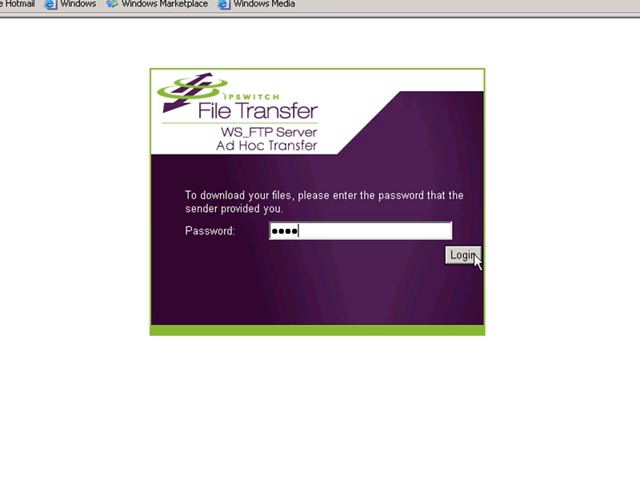
left_click(464, 256)
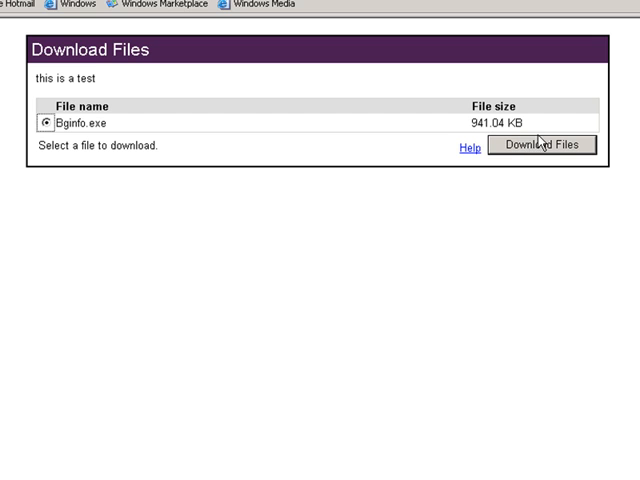
left_click(544, 144)
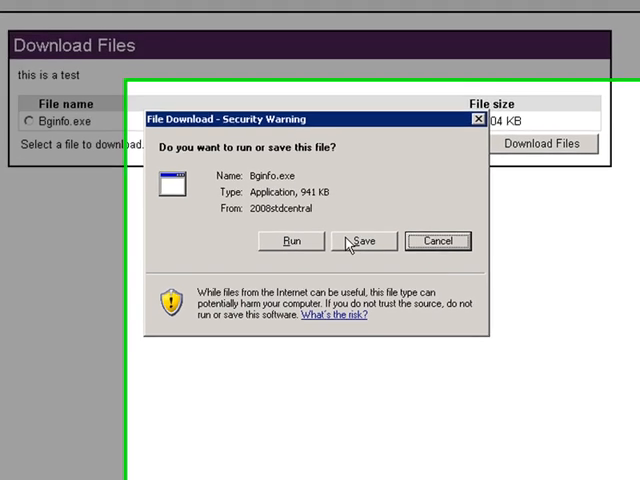
Save Bginfo.exe to the conversion folder, overwriting the existing copy, and dismiss the completion notice.
left_click(366, 240)
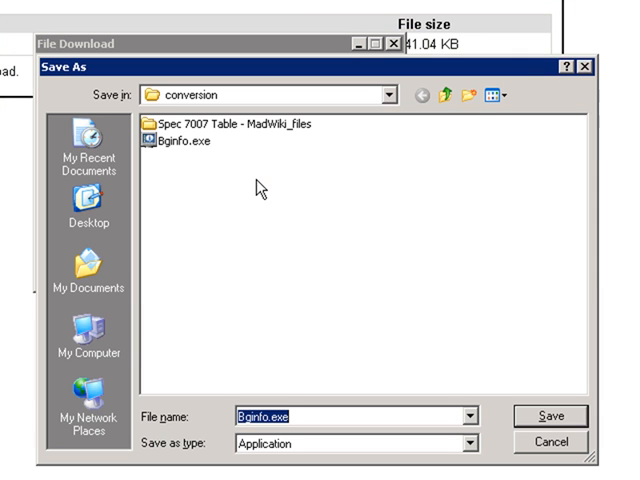
mouse_move(580, 416)
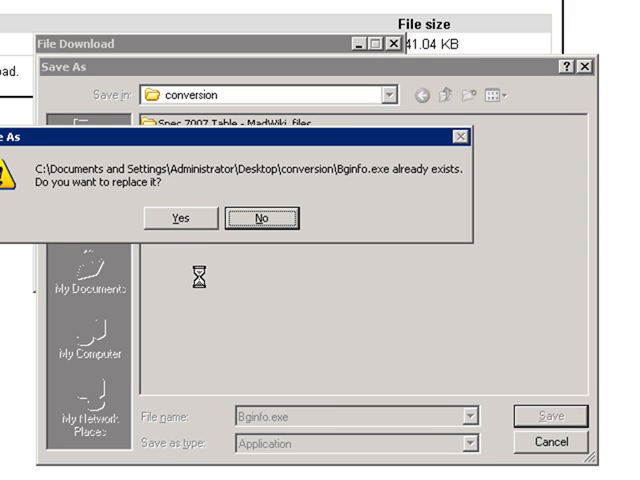
left_click(180, 218)
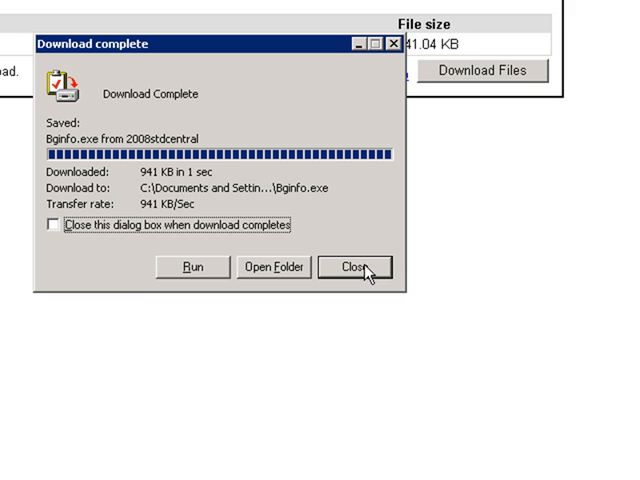
left_click(358, 268)
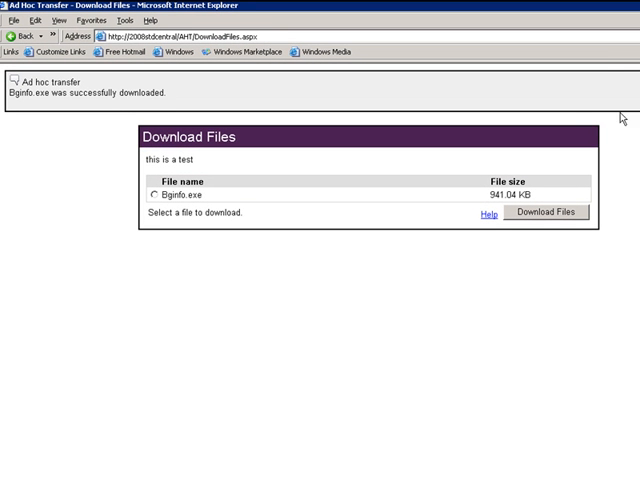
mouse_move(604, 62)
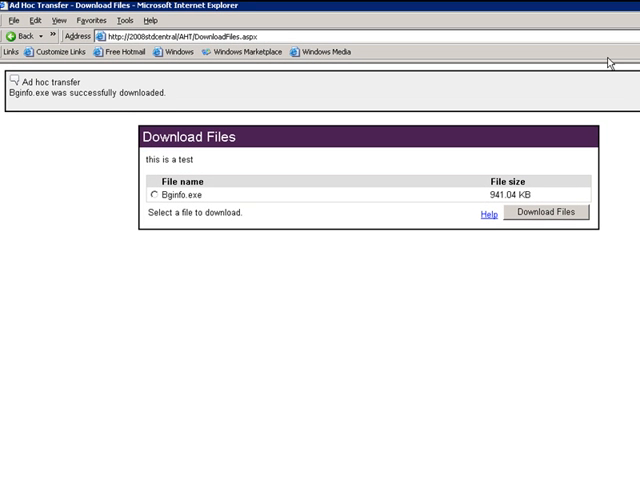